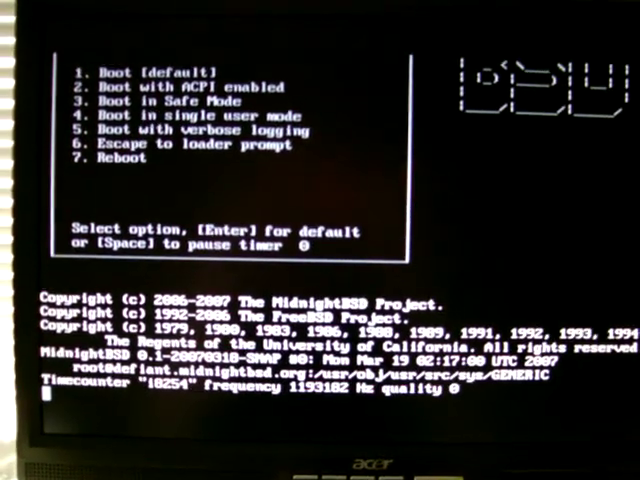
Boot the default loader option to launch sysinstall.
{"action": "key", "text": "Return"}
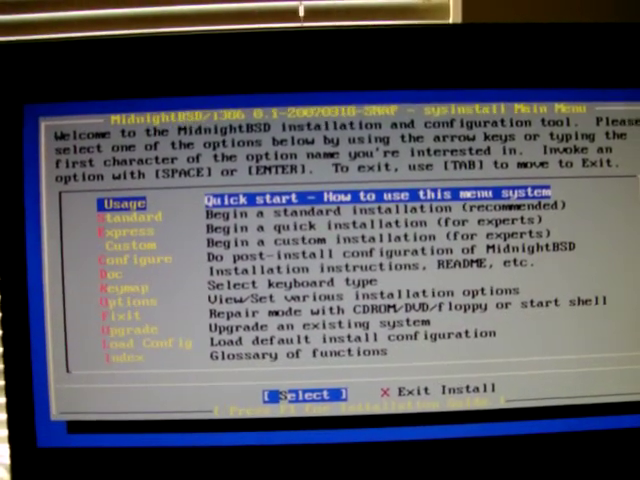
Start a Standard install, slice the disk and choose the BootMgr boot manager.
{"action": "key", "text": "Down"}
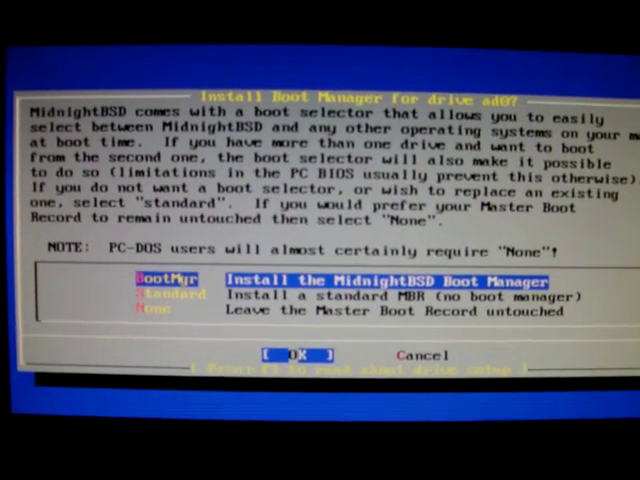
{"action": "key", "text": "Down"}
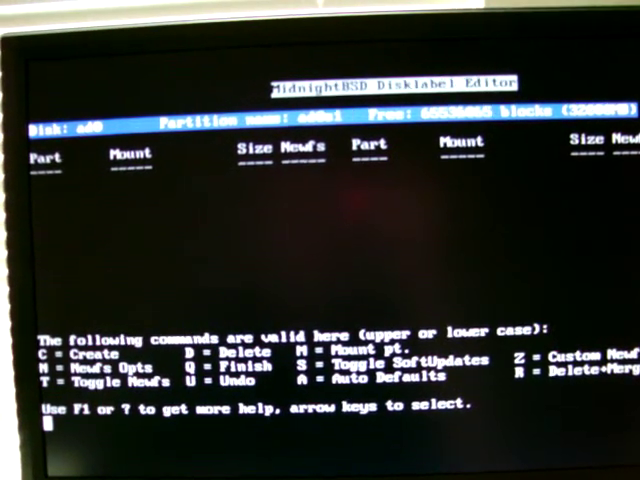
Apply the automatic default partition layout and select the distributions.
{"action": "key", "text": "a"}
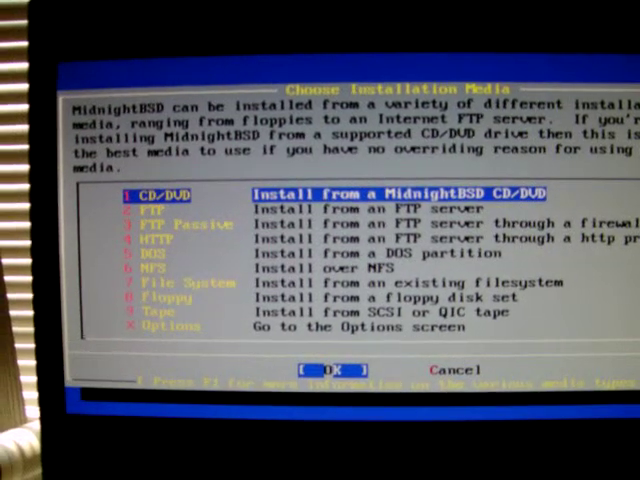
Install from CD/DVD, confirming Yes at the Last Chance warning.
{"action": "left_click", "coordinate": [331, 369]}
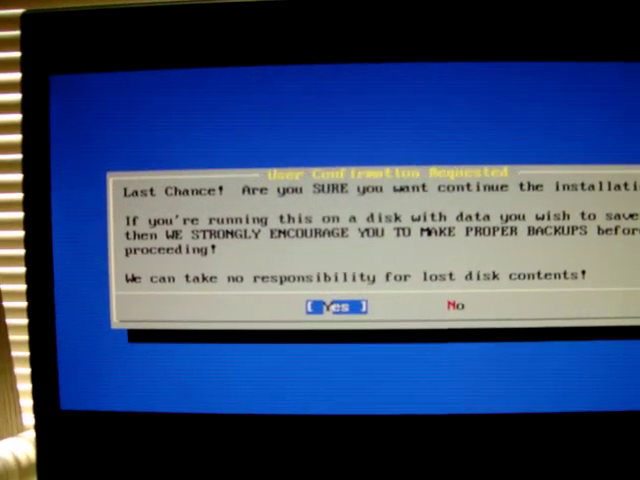
{"action": "left_click", "coordinate": [335, 306]}
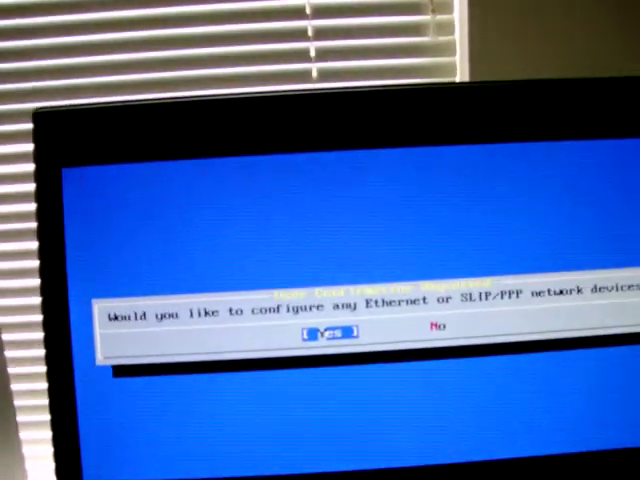
Configure interface ed0 via DHCP, obtaining 10.211.55.3 with gateway 10.211.55.1.
{"action": "left_click", "coordinate": [324, 334]}
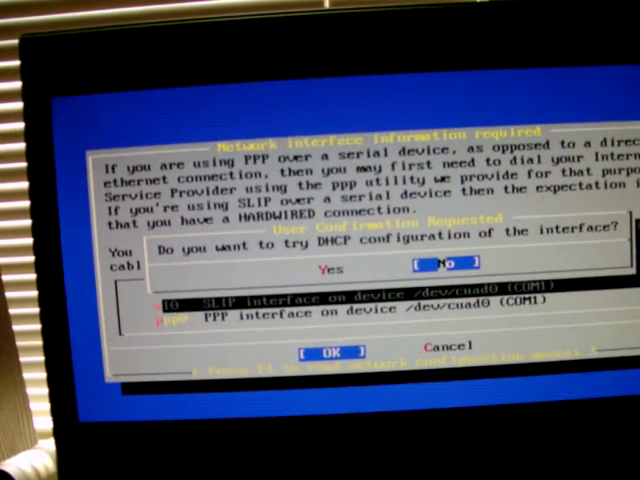
{"action": "left_click", "coordinate": [331, 270]}
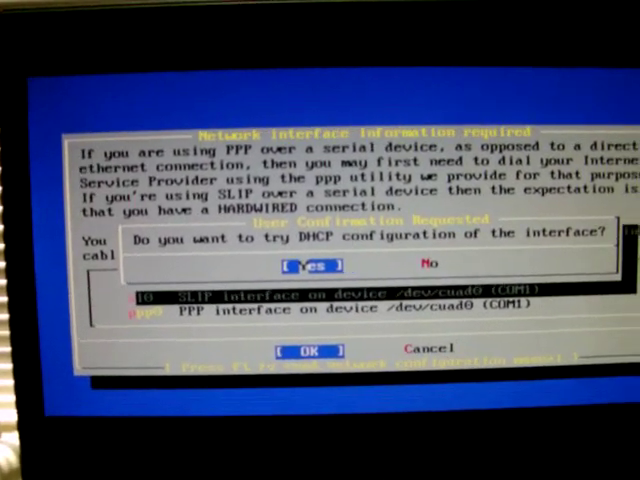
{"action": "left_click", "coordinate": [310, 266]}
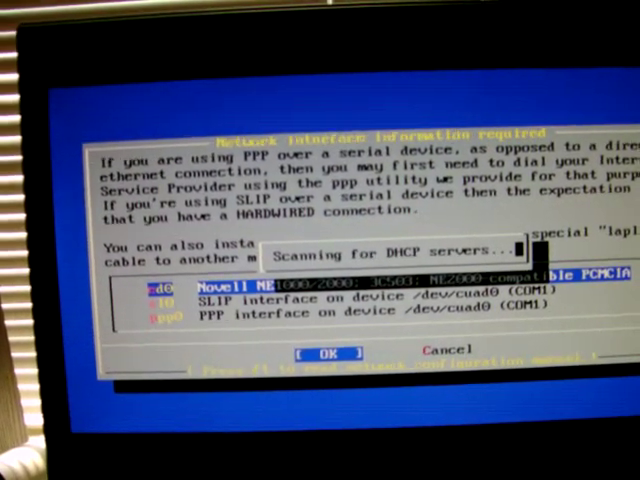
{"action": "left_click", "coordinate": [325, 353]}
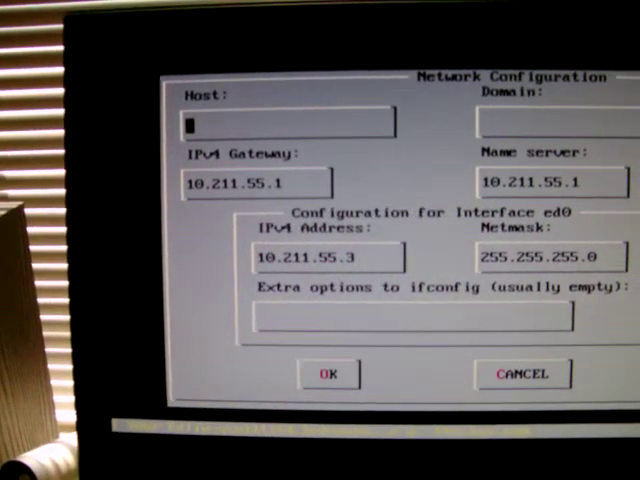
Set the host name to 'test' and accept the network configuration.
{"action": "type", "text": "test"}
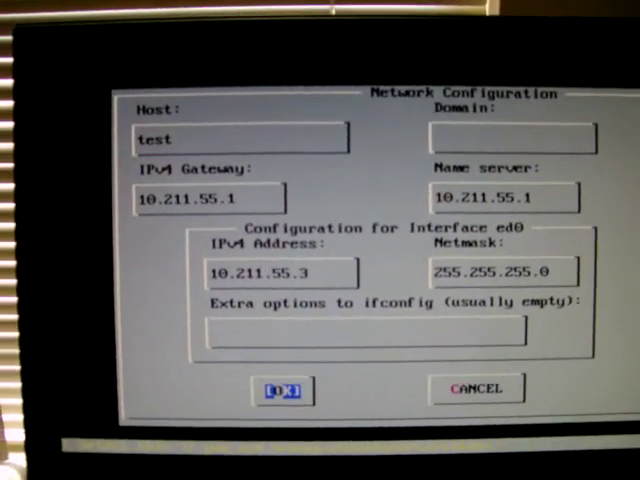
{"action": "left_click", "coordinate": [284, 389]}
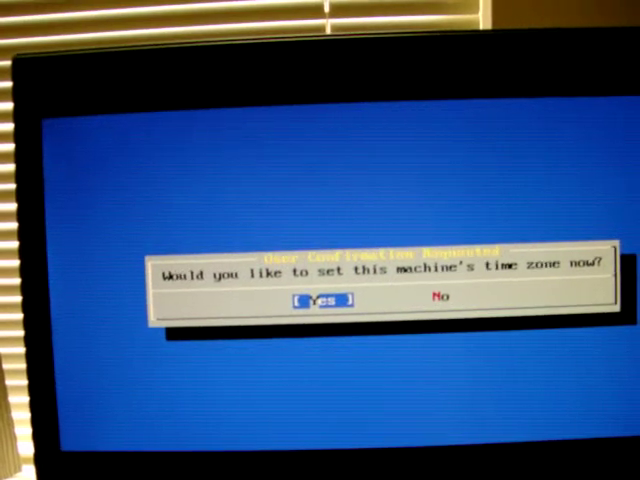
Set the time zone to America, United States, Eastern Time - Michigan, accepting EDT.
{"action": "left_click", "coordinate": [322, 300]}
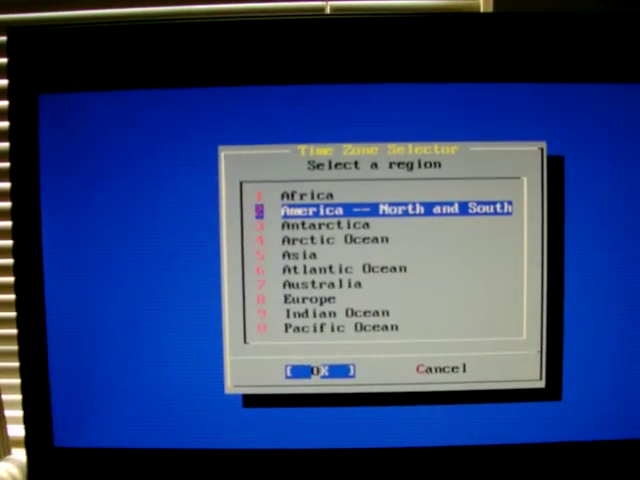
{"action": "left_click", "coordinate": [318, 369]}
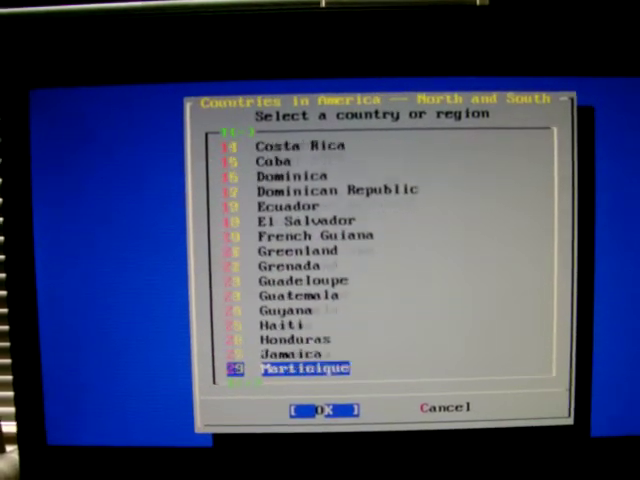
{"action": "scroll", "scroll_direction": "down", "scroll_amount": 3}
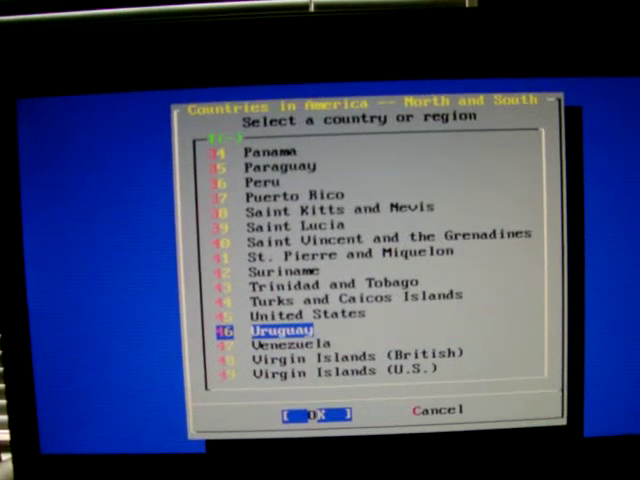
{"action": "key", "text": "Up"}
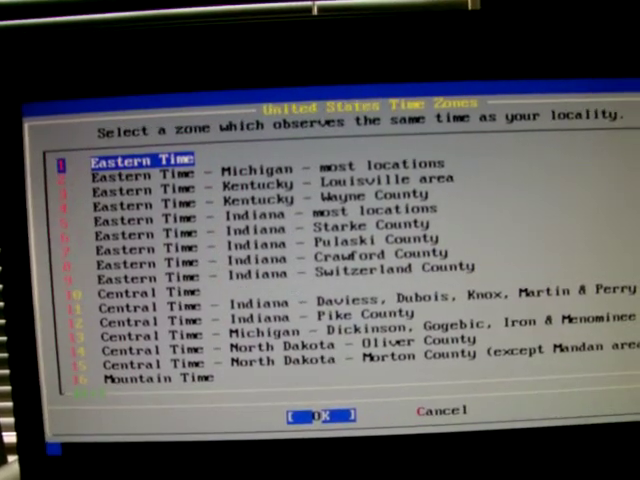
{"action": "key", "text": "Down"}
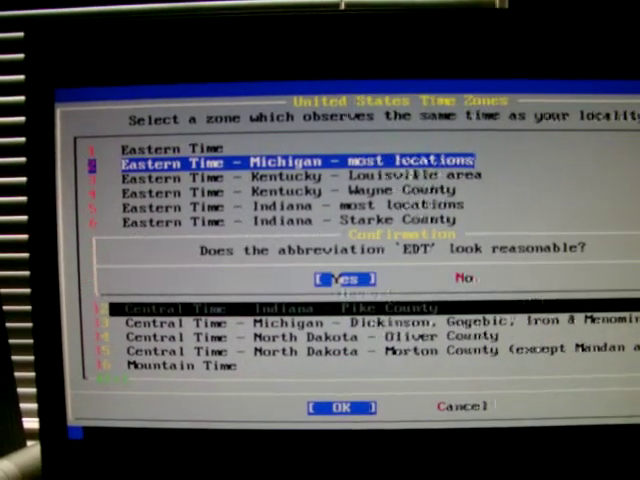
{"action": "left_click", "coordinate": [344, 278]}
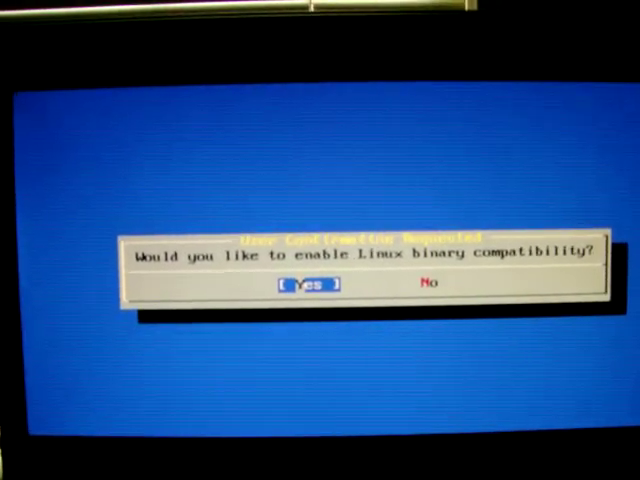
Enable Linux compatibility, confirm a mouse is present, and exit mouse configuration.
{"action": "key", "text": "Tab"}
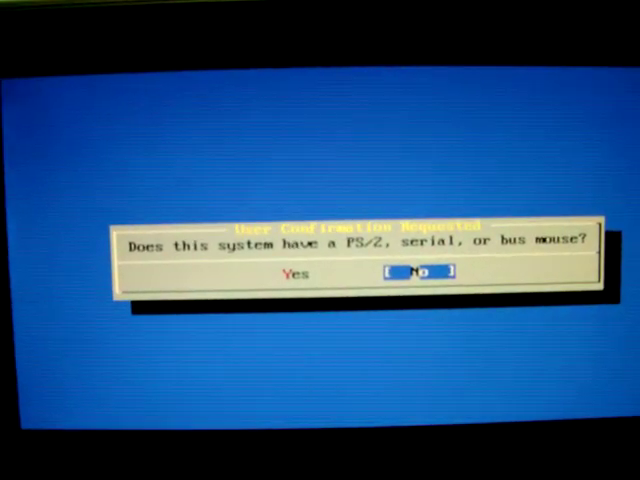
{"action": "left_click", "coordinate": [419, 272]}
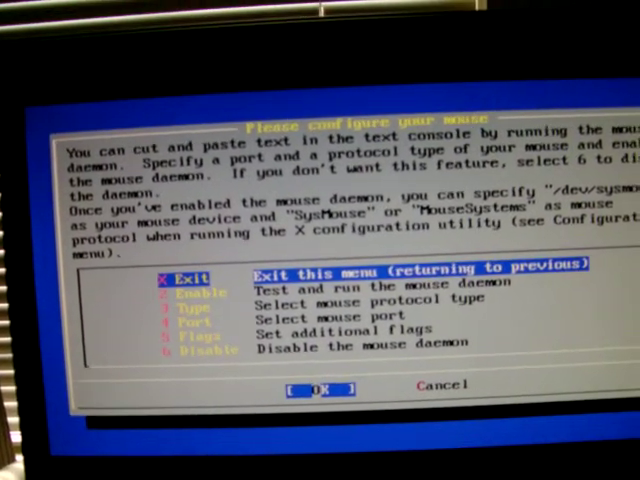
{"action": "key", "text": "Down"}
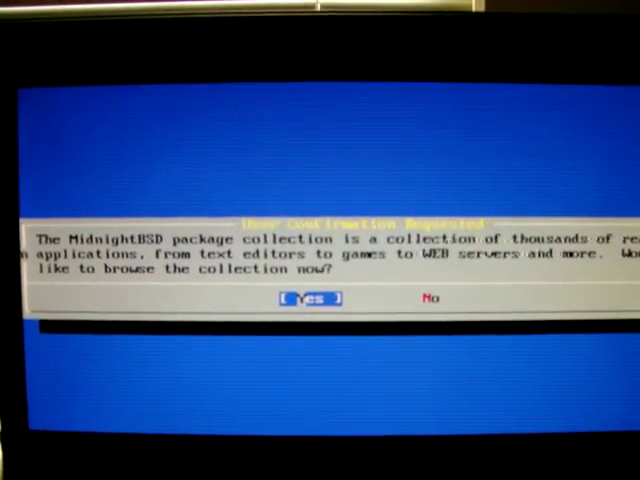
Skip packages, add a user with login ID 'test', and exit the menus.
{"action": "left_click", "coordinate": [311, 298]}
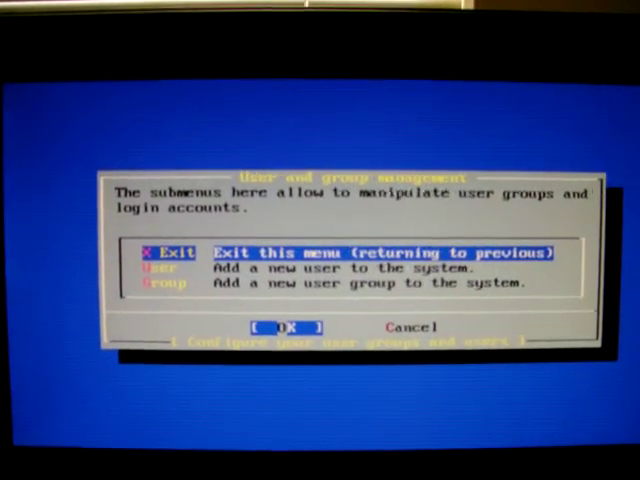
{"action": "left_click", "coordinate": [160, 268]}
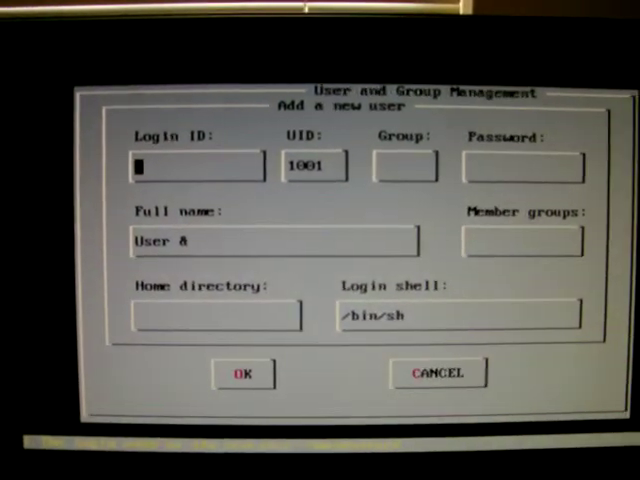
{"action": "type", "text": "test"}
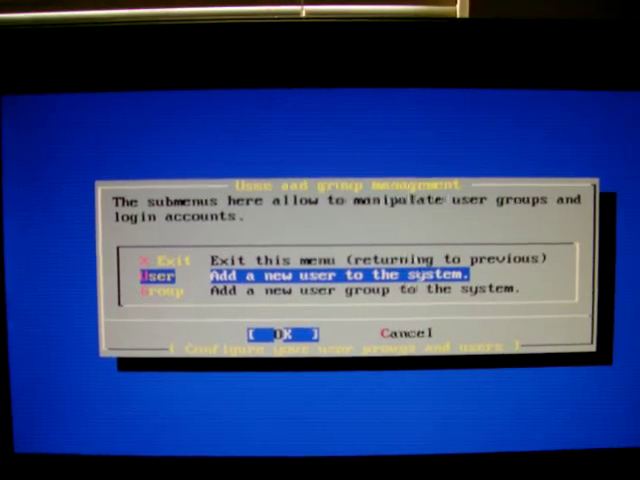
{"action": "left_click", "coordinate": [280, 333]}
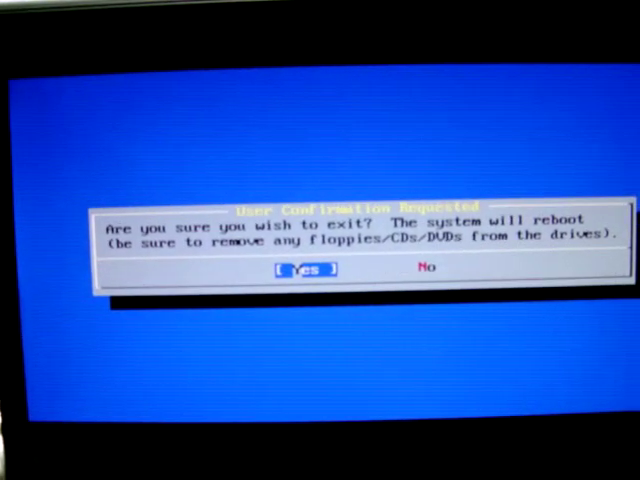
Confirm Yes to exit sysinstall and reboot the machine.
{"action": "left_click", "coordinate": [305, 268]}
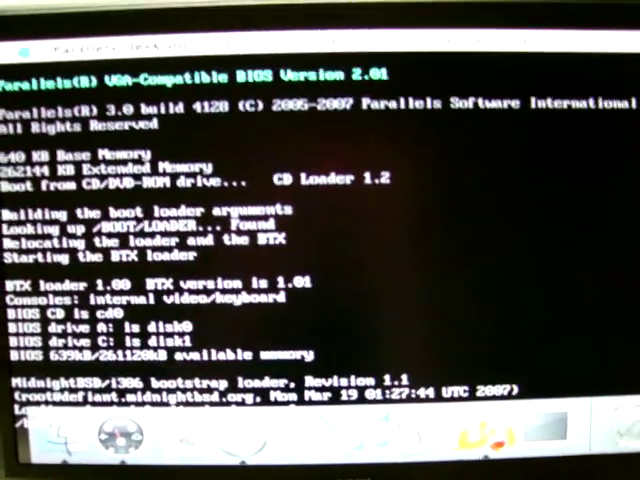